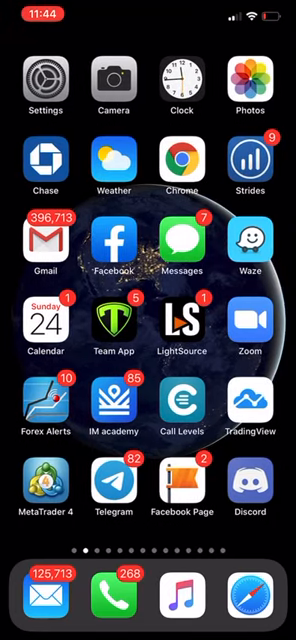
# - Launch MetaTrader 4 and view the pending SPX500 buy stop and sell stop orders
pyautogui.click(46, 484)
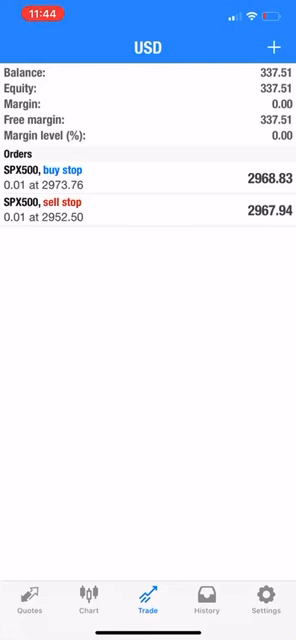
pyautogui.click(88, 608)
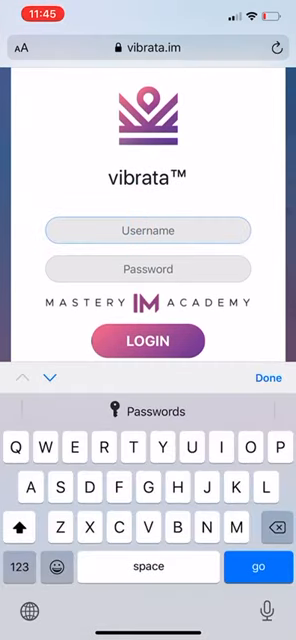
# - Enter username 'Edds' with the AutoFill password, log in, and decline saving it
pyautogui.write('E')
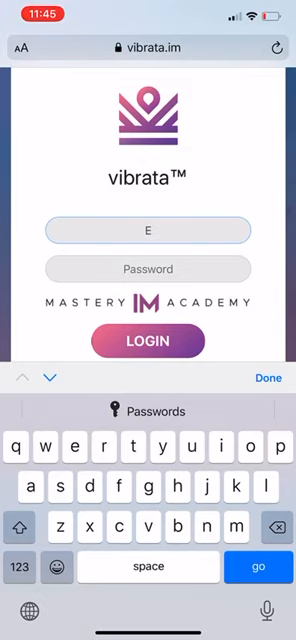
pyautogui.write('eddieharvey')
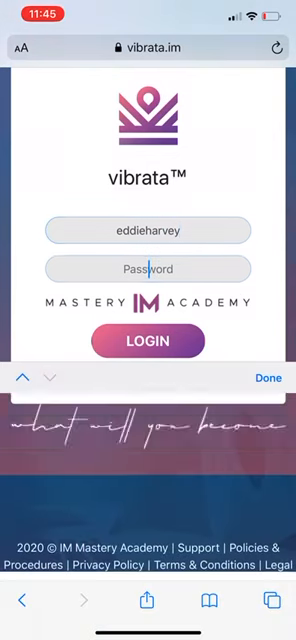
pyautogui.write('s')
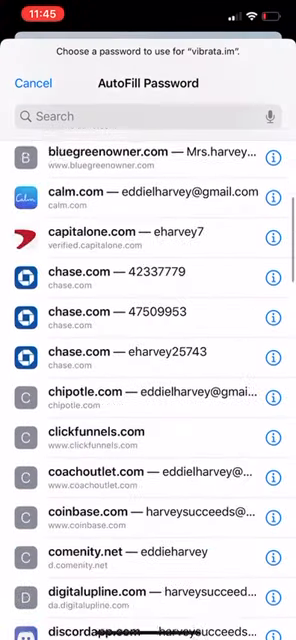
pyautogui.scroll(-3)
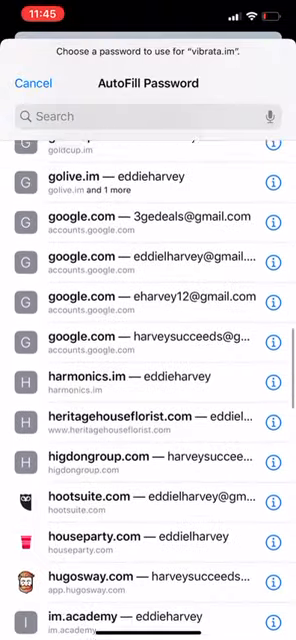
pyautogui.scroll(-3)
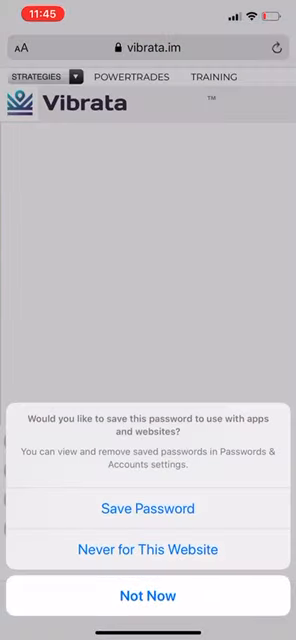
pyautogui.click(148, 595)
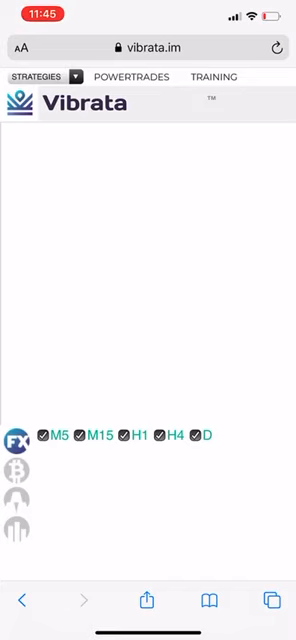
# - Launch the FX Web Analyzer to see the SPX500 and US30 M15 trade ideas
pyautogui.click(48, 77)
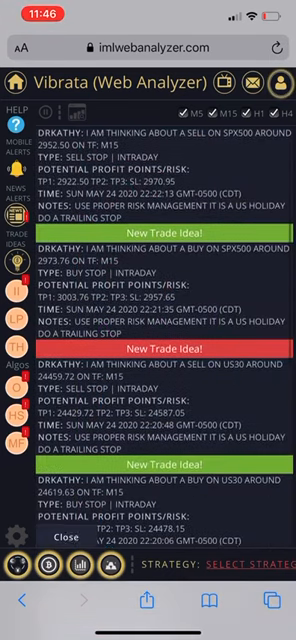
pyautogui.scroll(3)
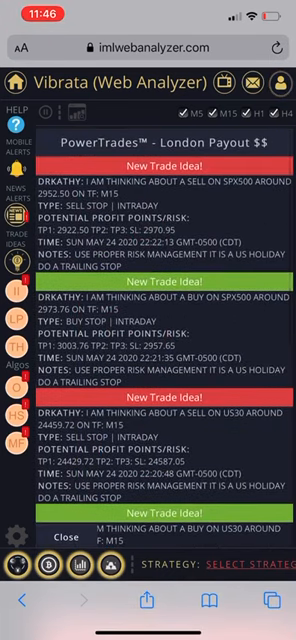
pyautogui.scroll(-3)
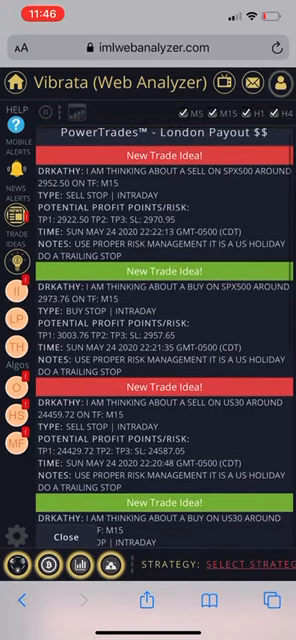
pyautogui.scroll(-3)
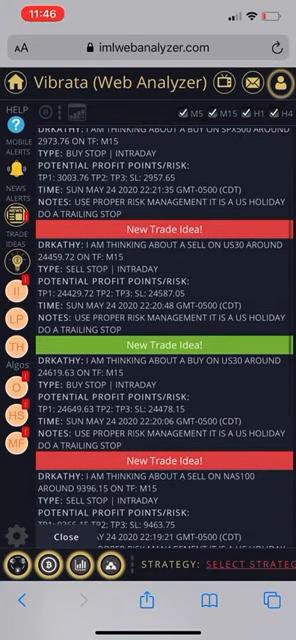
pyautogui.scroll(3)
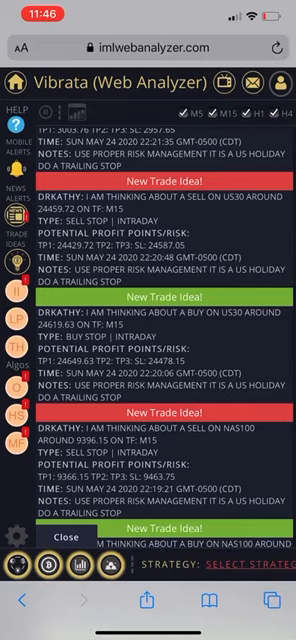
pyautogui.scroll(3)
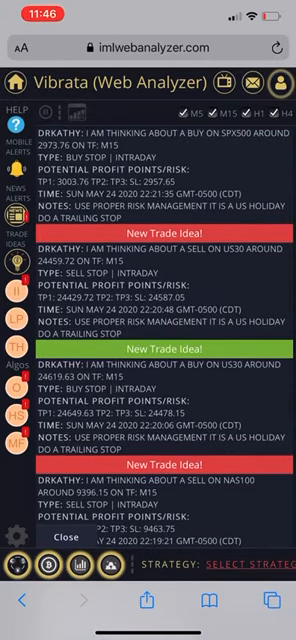
pyautogui.scroll(3)
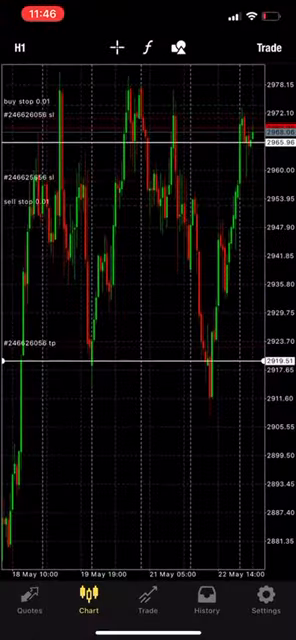
# - Open a new US30 order form from the MetaTrader 4 chart
pyautogui.click(33, 613)
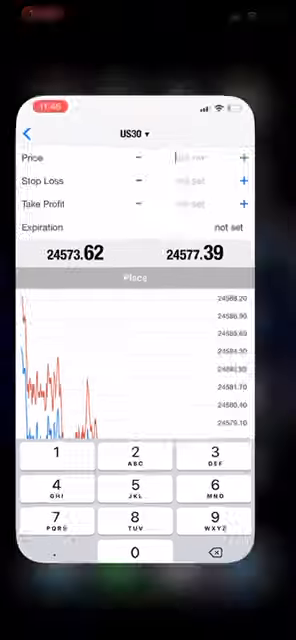
# - Fill in the US30 sell stop at 24459.72 with stop loss and take profit
pyautogui.press('home')
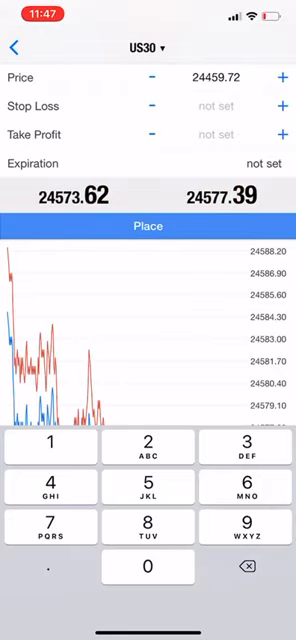
pyautogui.press('home')
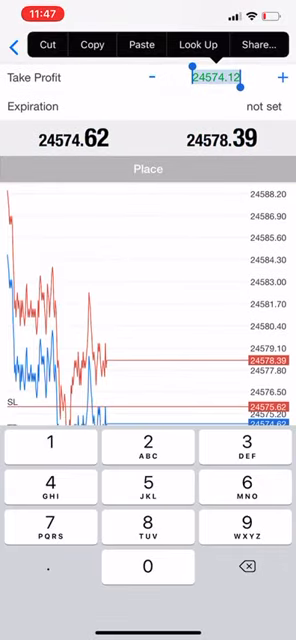
pyautogui.press('home')
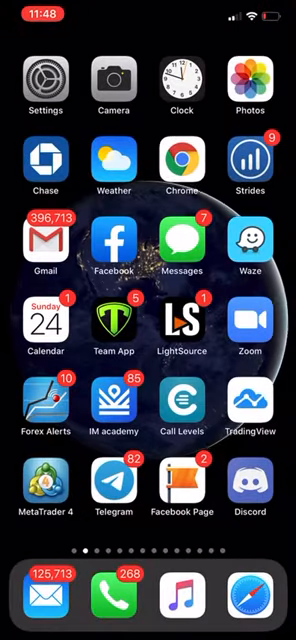
# - Reopen MetaTrader 4 to confirm the US30 sell stop at 24459.72 in the orders list
pyautogui.click(43, 486)
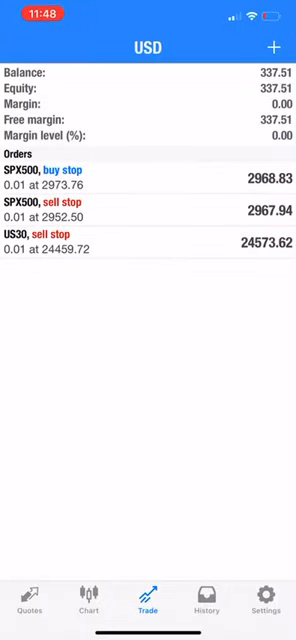